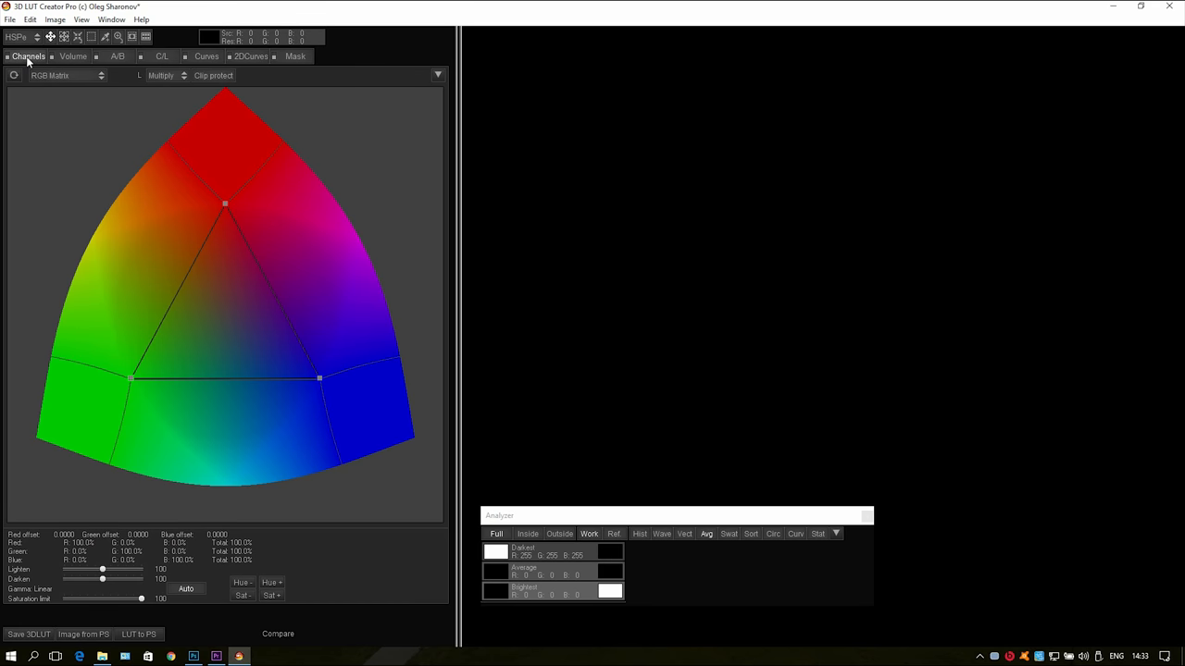
- Switch the adjustment view from the Channels mixer to Volume, then to the next view
click(73, 55)
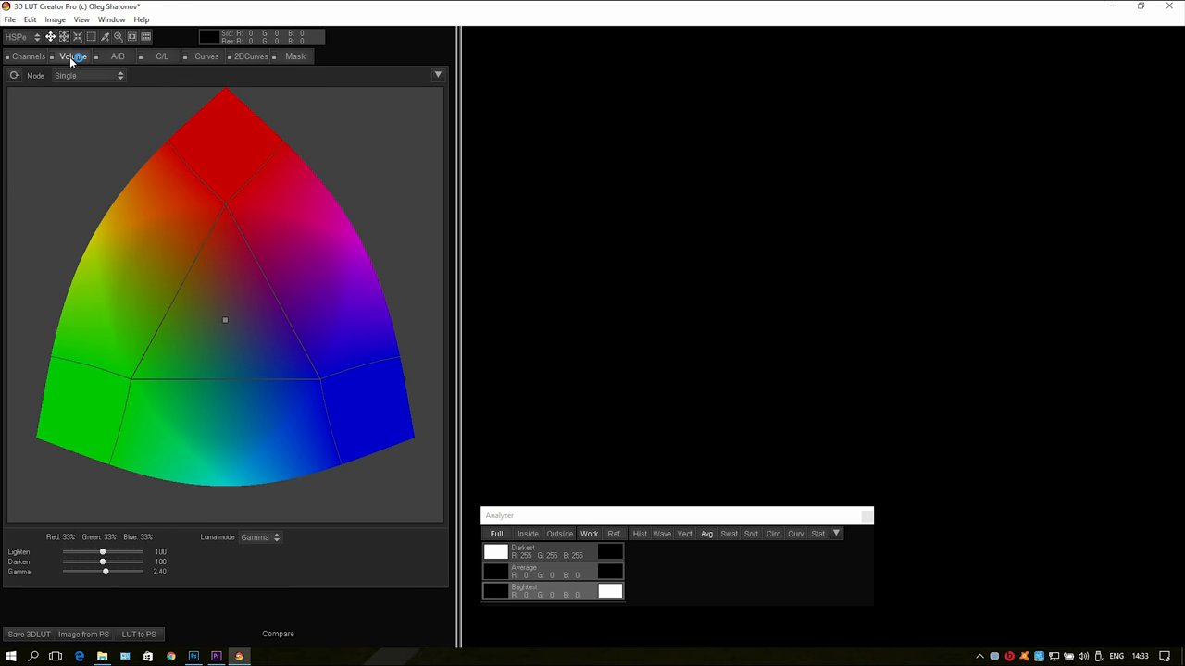
click(163, 56)
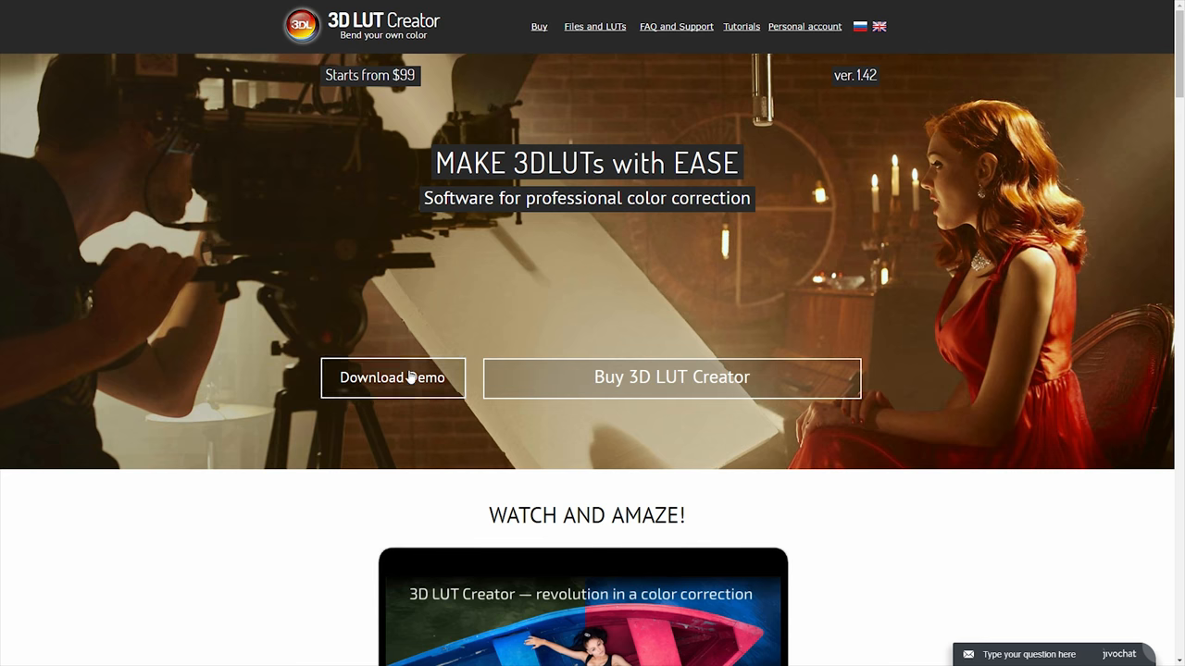
mouse_move(388, 396)
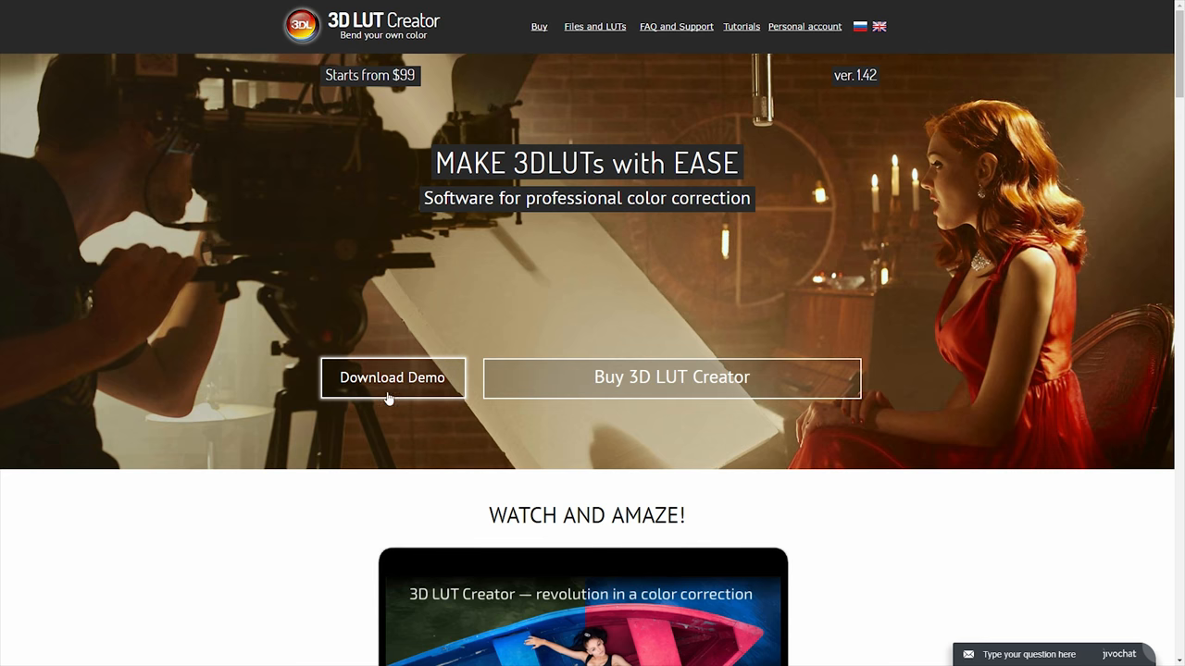
mouse_move(689, 411)
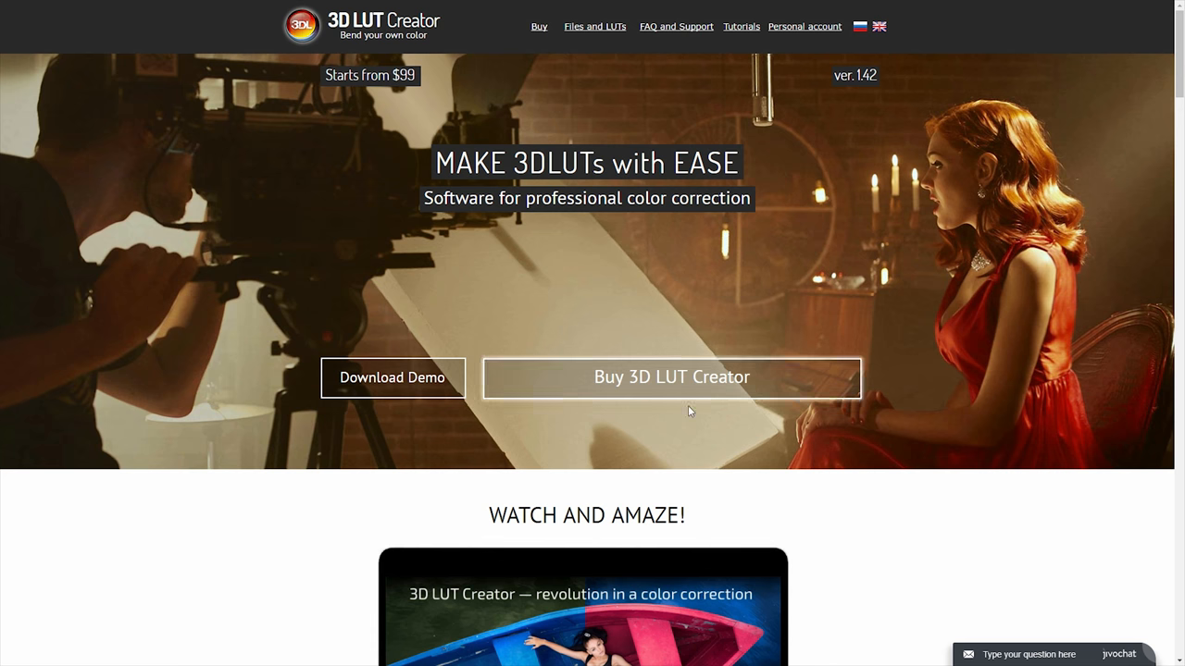
mouse_move(666, 374)
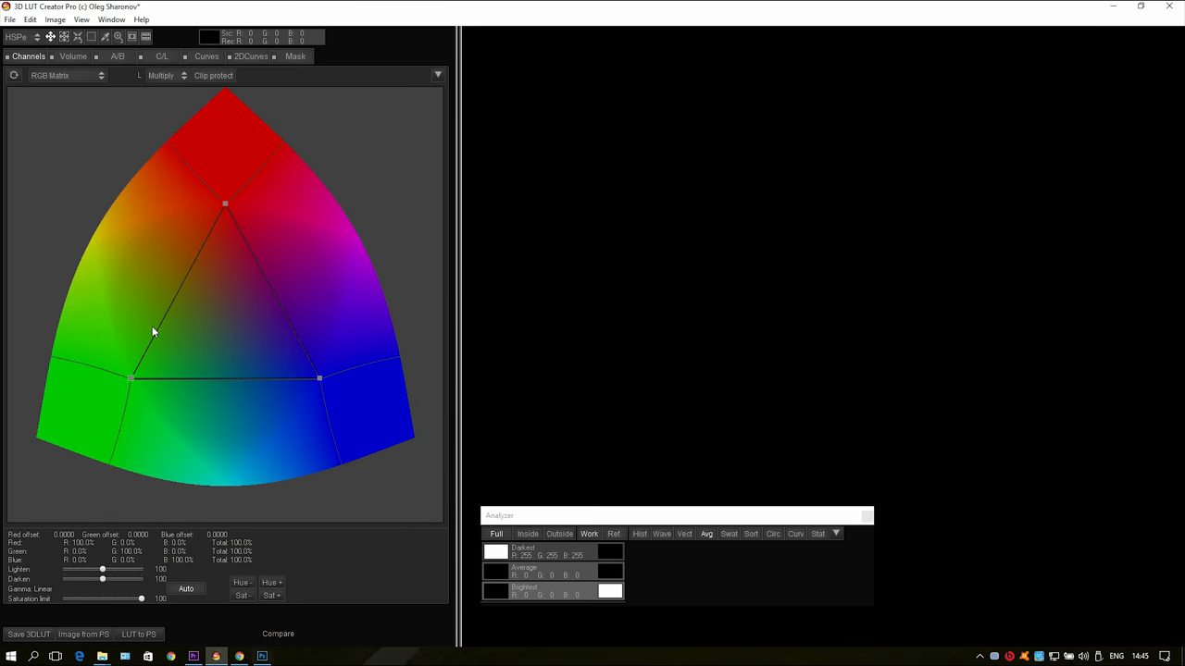
- Open the photo of three people on the pier via File > Open image
click(11, 19)
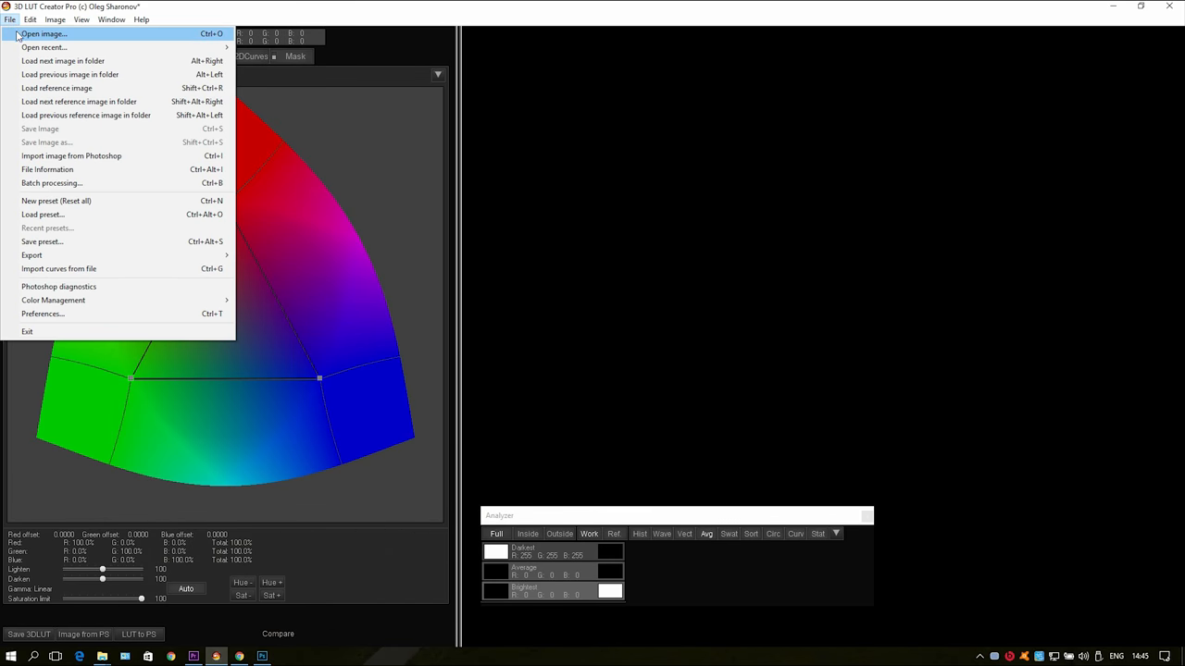
click(43, 33)
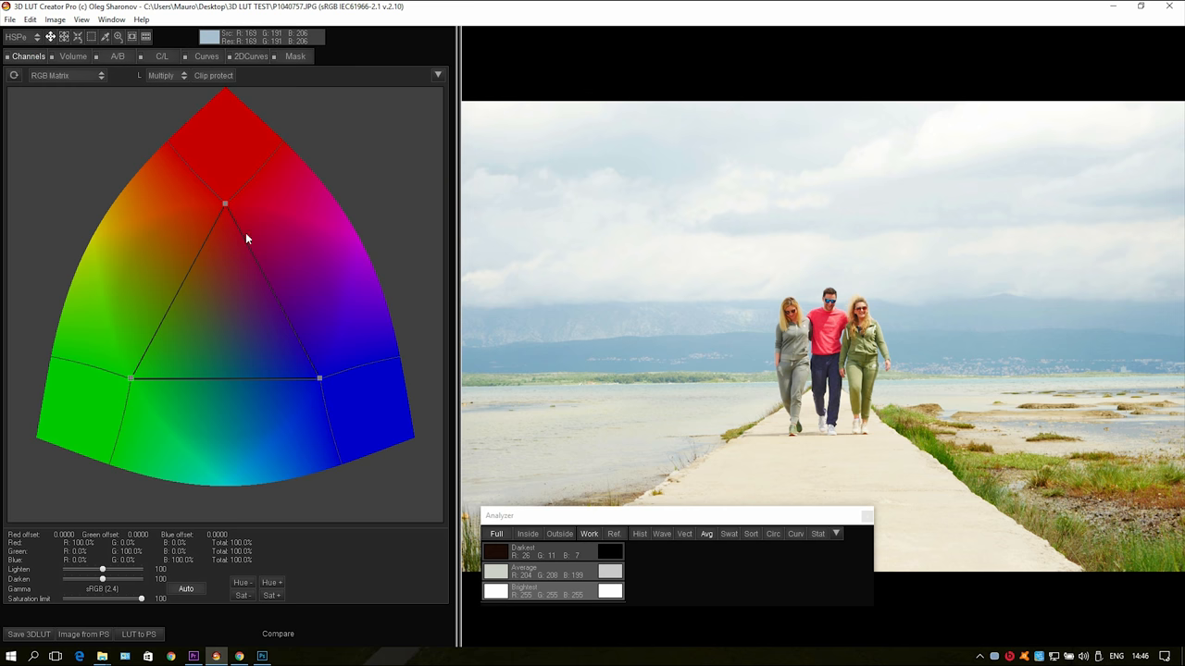
- Look through the Volume, A/B color grid, C/L and 2D curves views
click(73, 56)
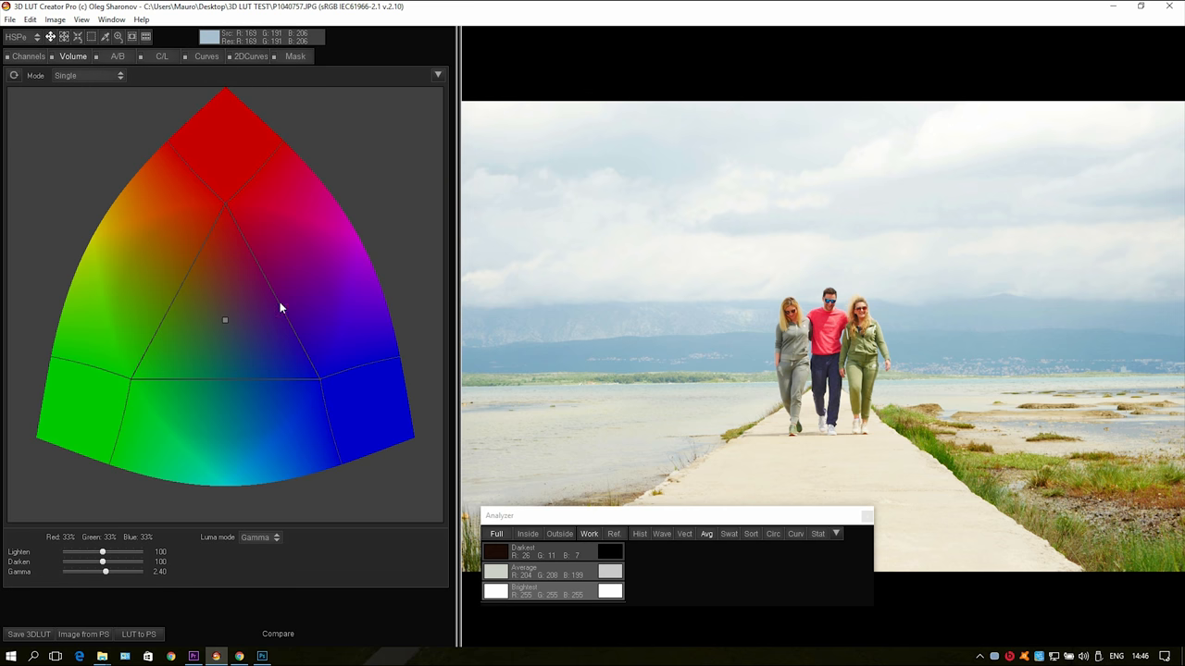
click(119, 55)
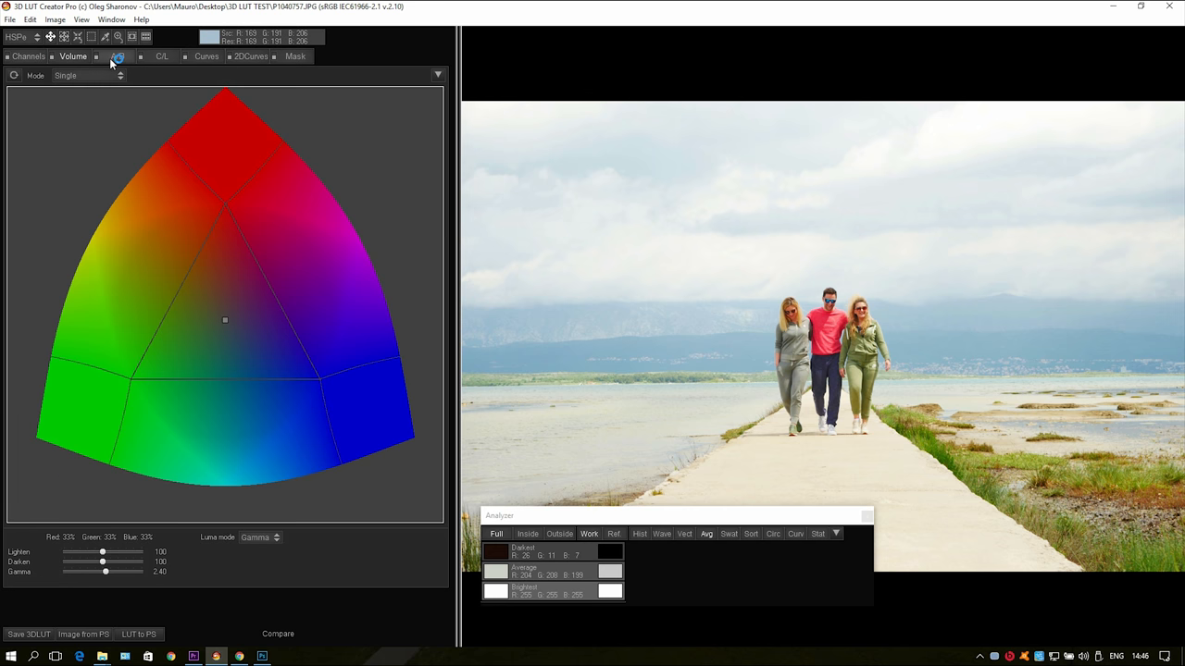
click(119, 56)
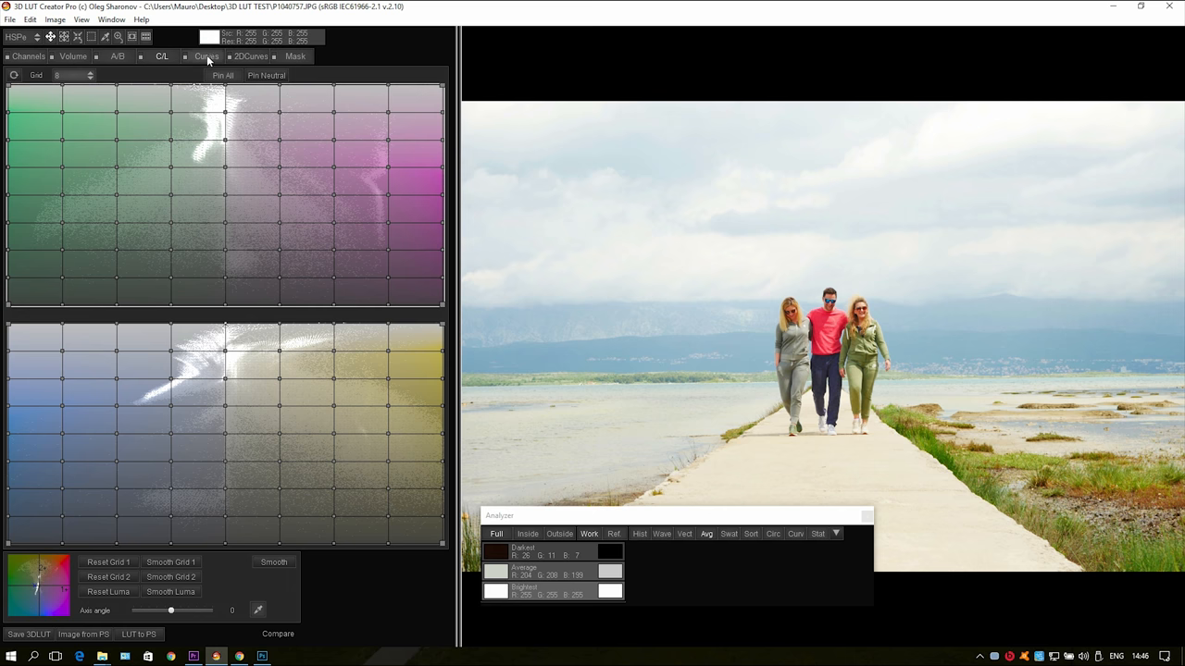
click(206, 56)
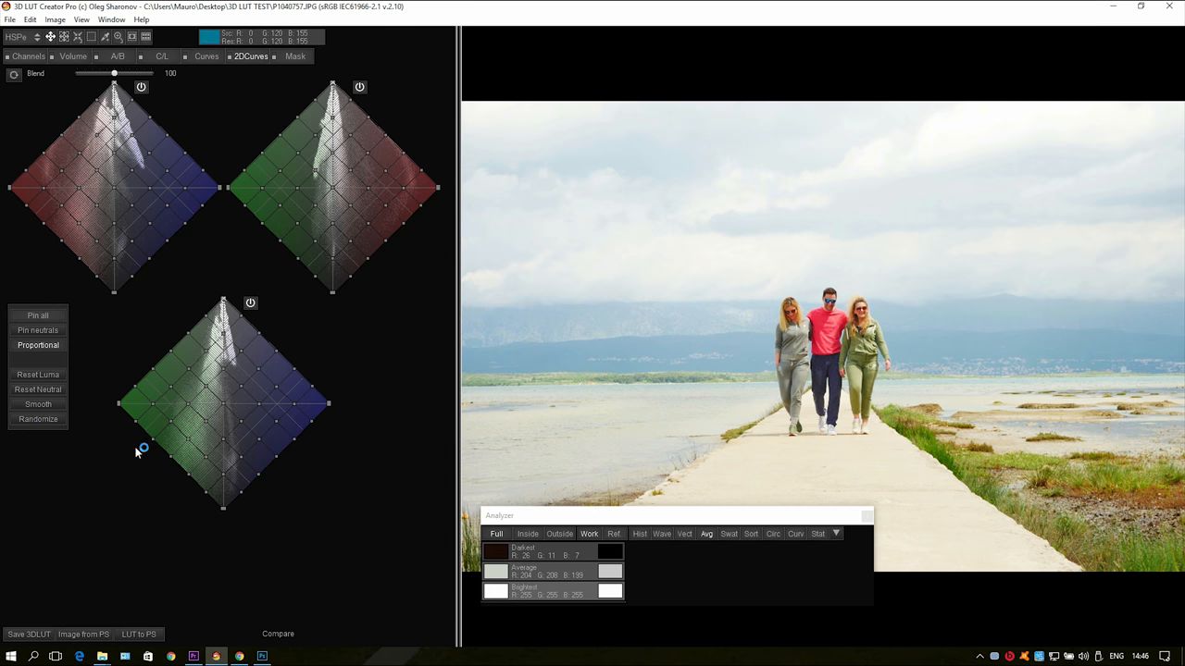
click(296, 55)
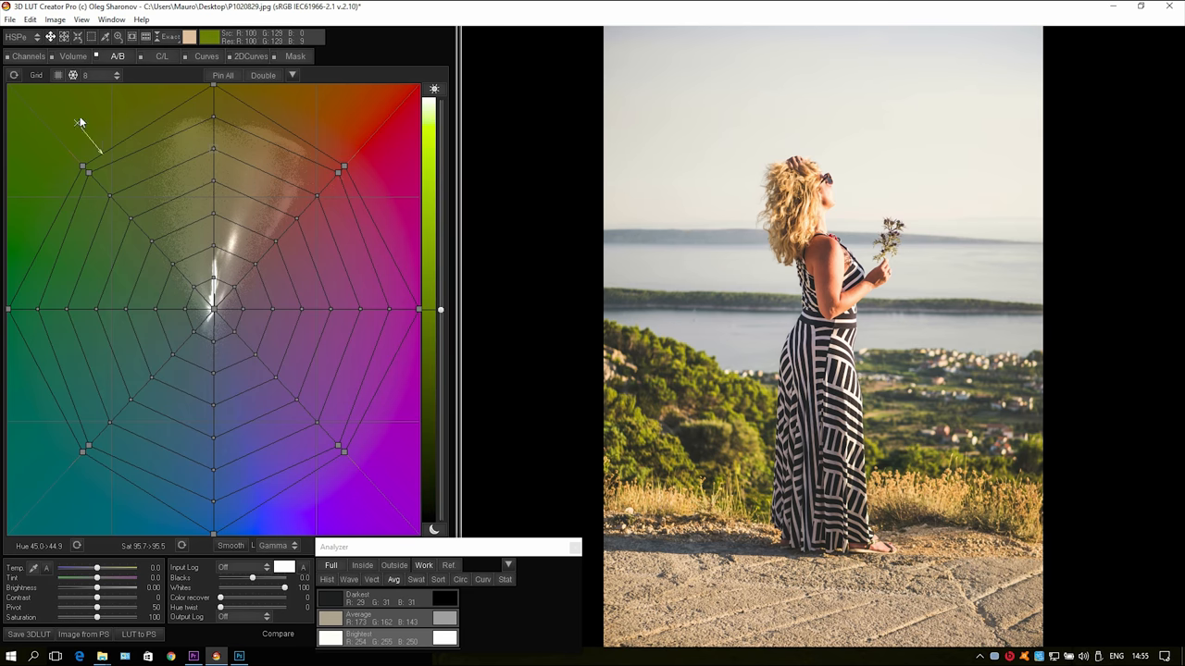
- Drag the A/B grid's blue/cyan points to push the sky and sea toward deep saturated blue
click(85, 74)
text(12)
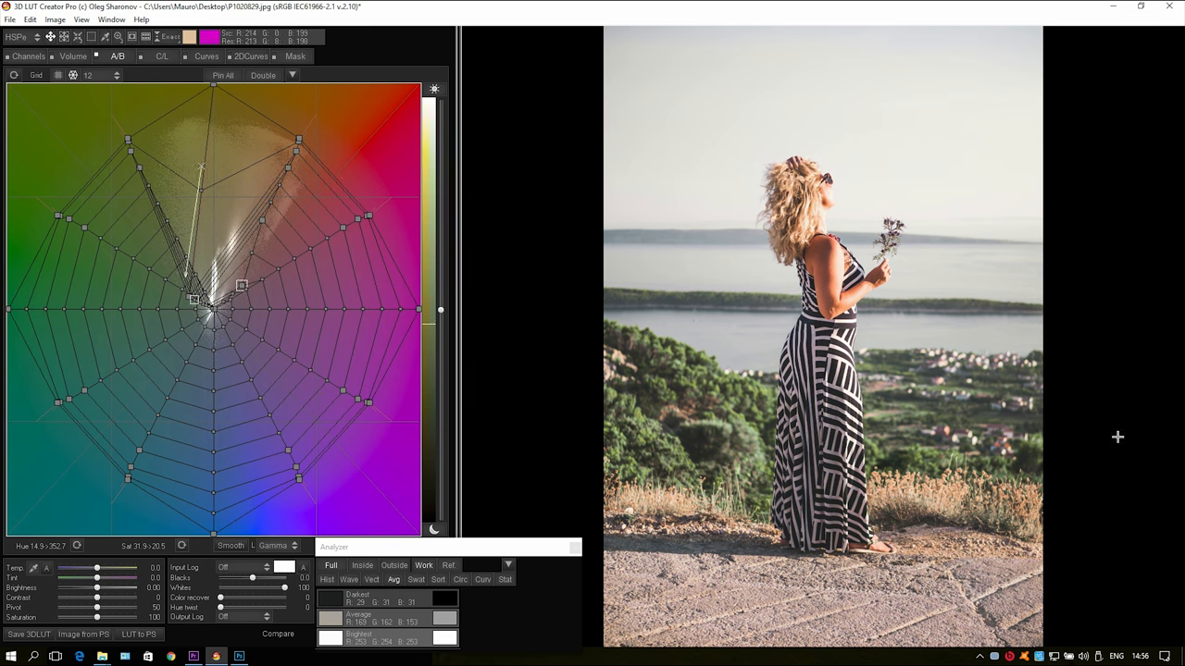
drag(194, 298, 268, 213)
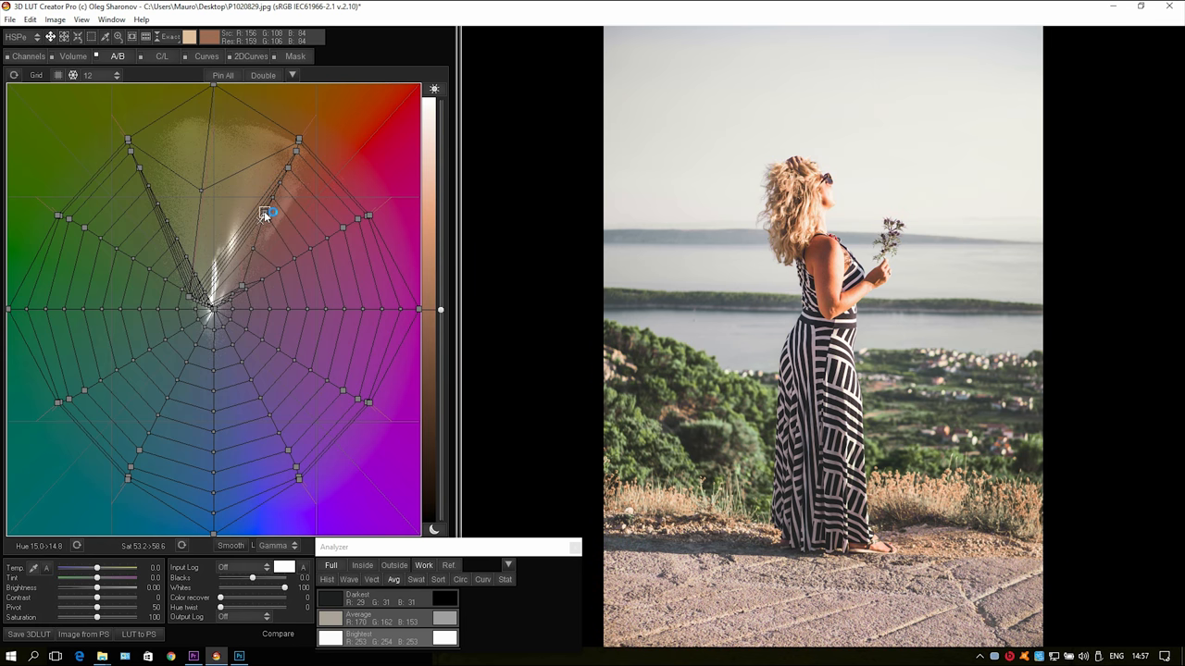
drag(262, 213, 166, 345)
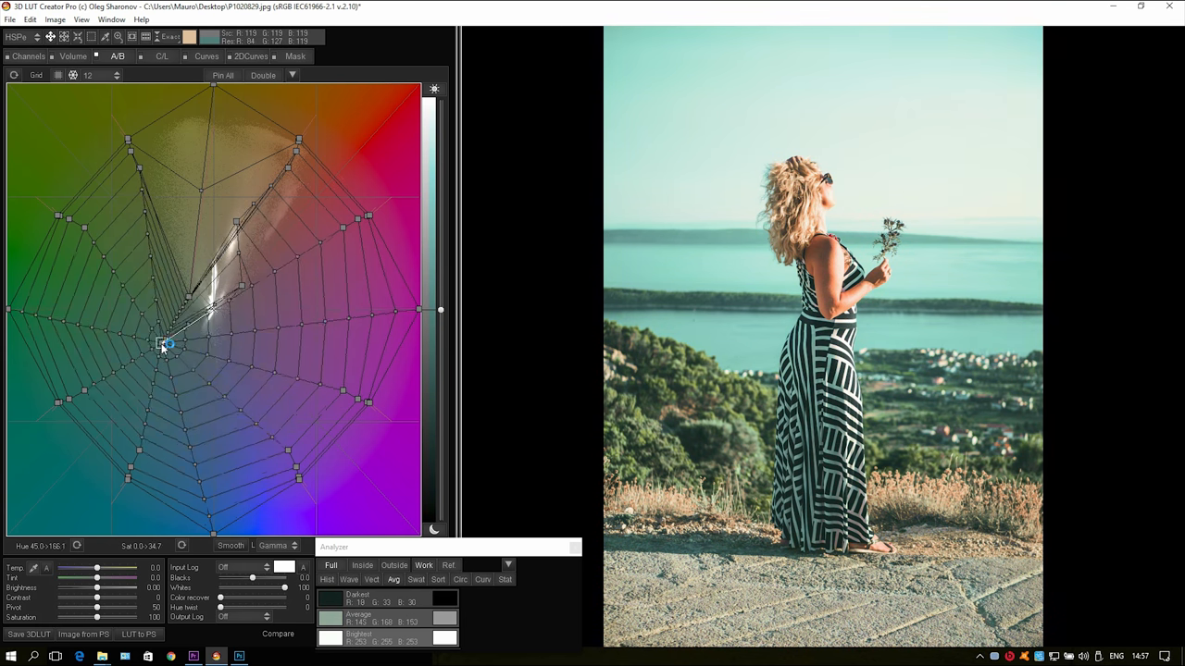
drag(167, 344, 166, 409)
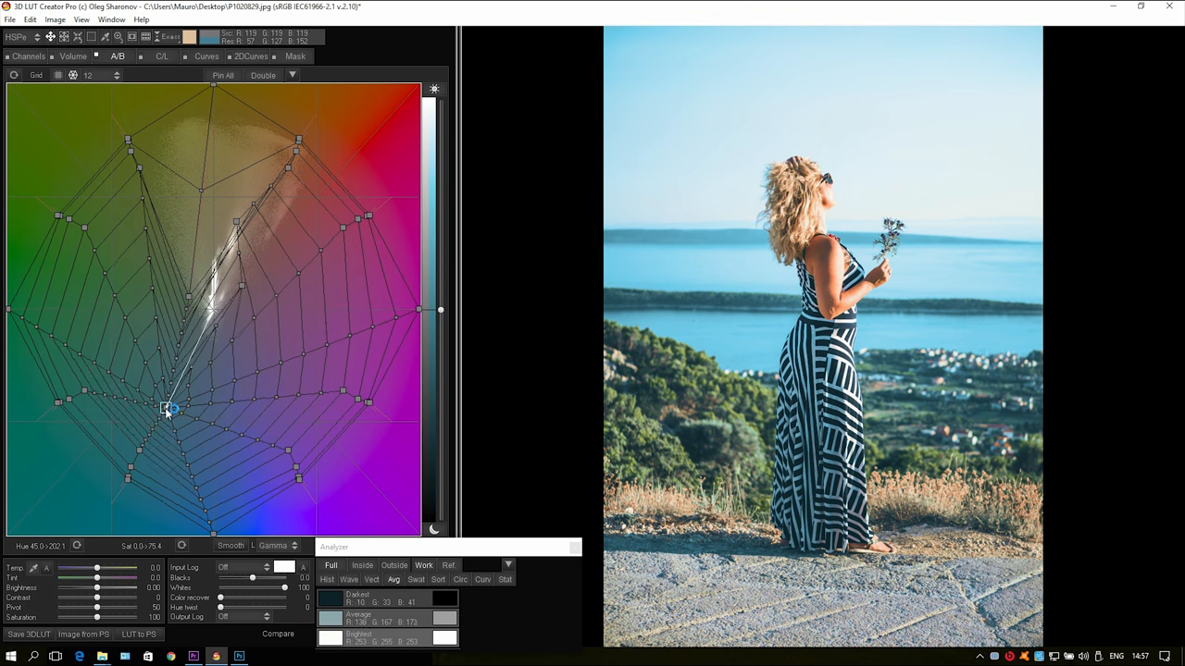
drag(169, 409, 160, 434)
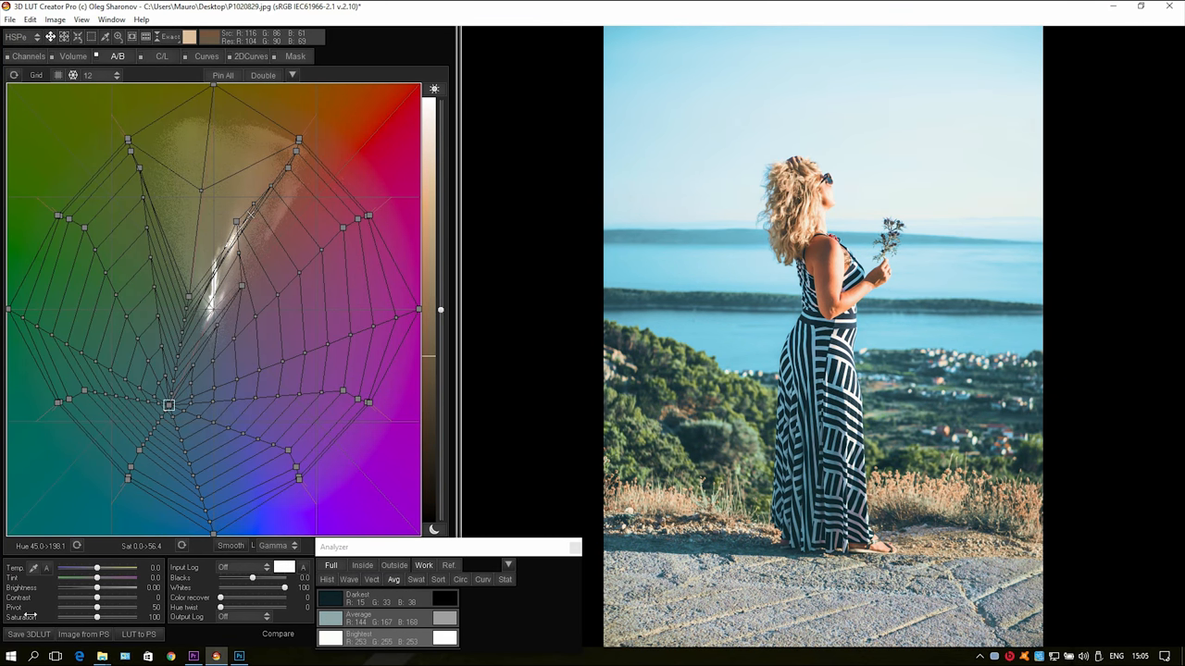
click(27, 633)
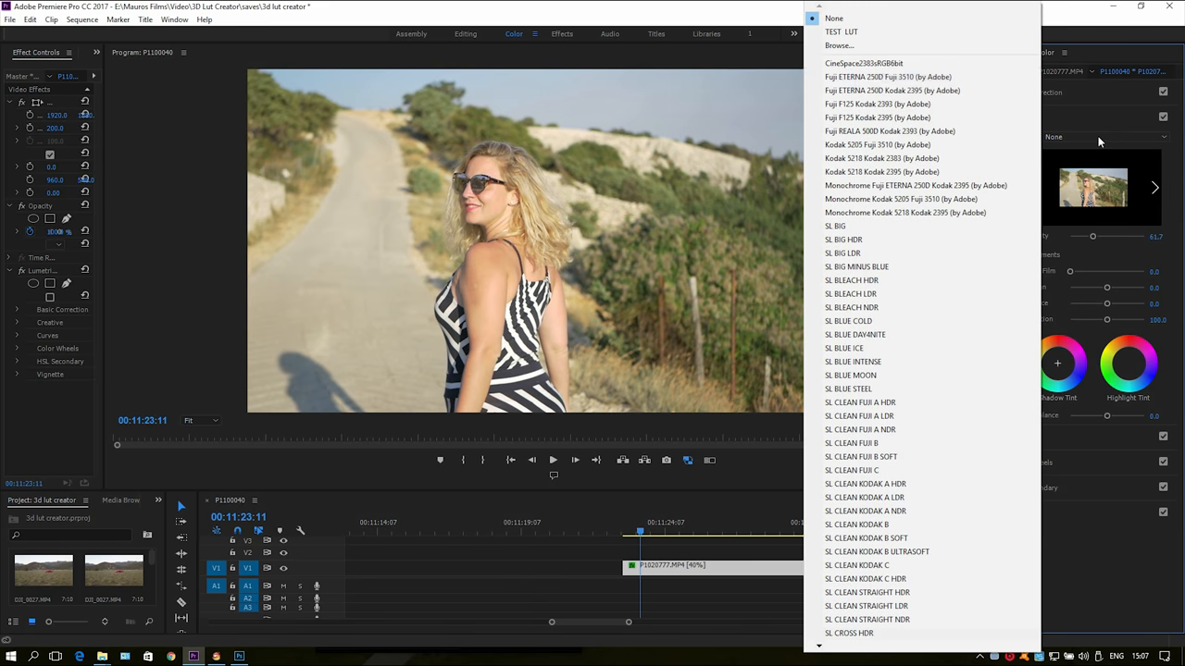
- Choose a look from the Lumetri Look dropdown for the road clip
click(839, 44)
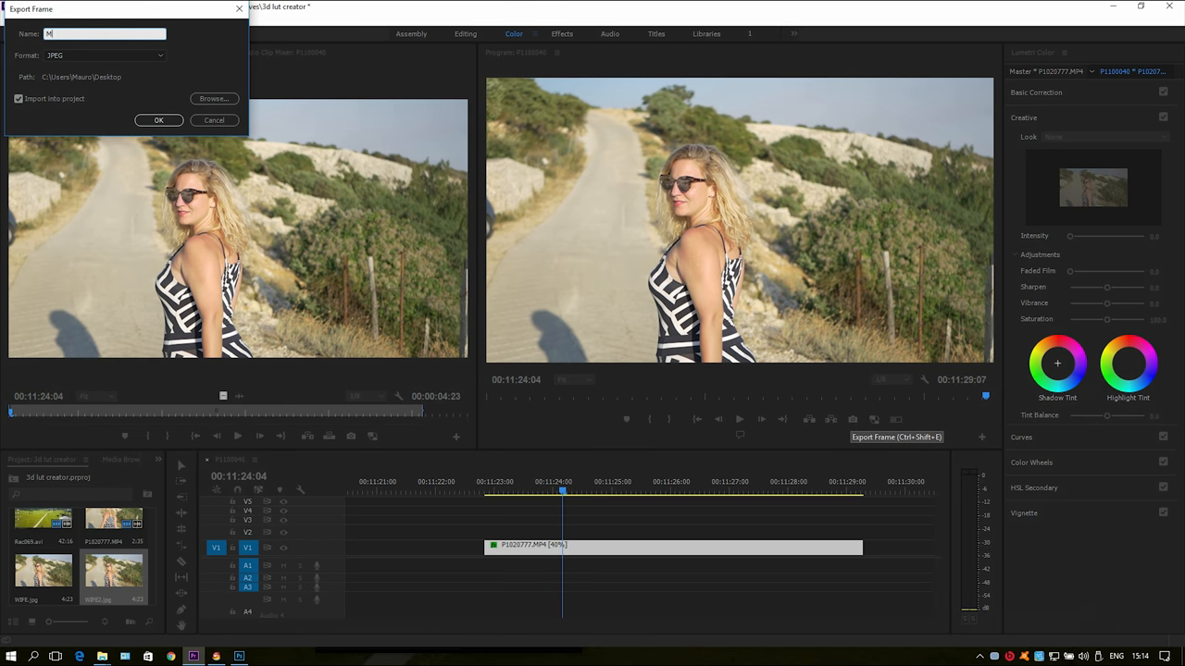
- Open the exported road frame and shift the blue primary in the Channels triangle
click(10, 19)
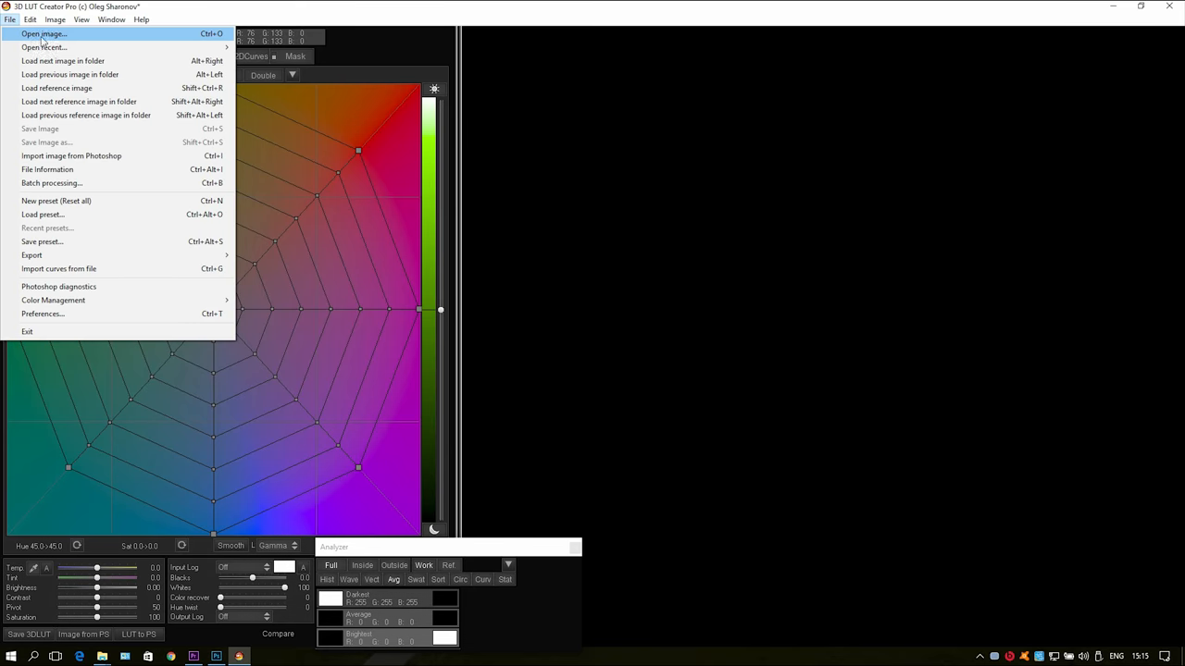
click(44, 34)
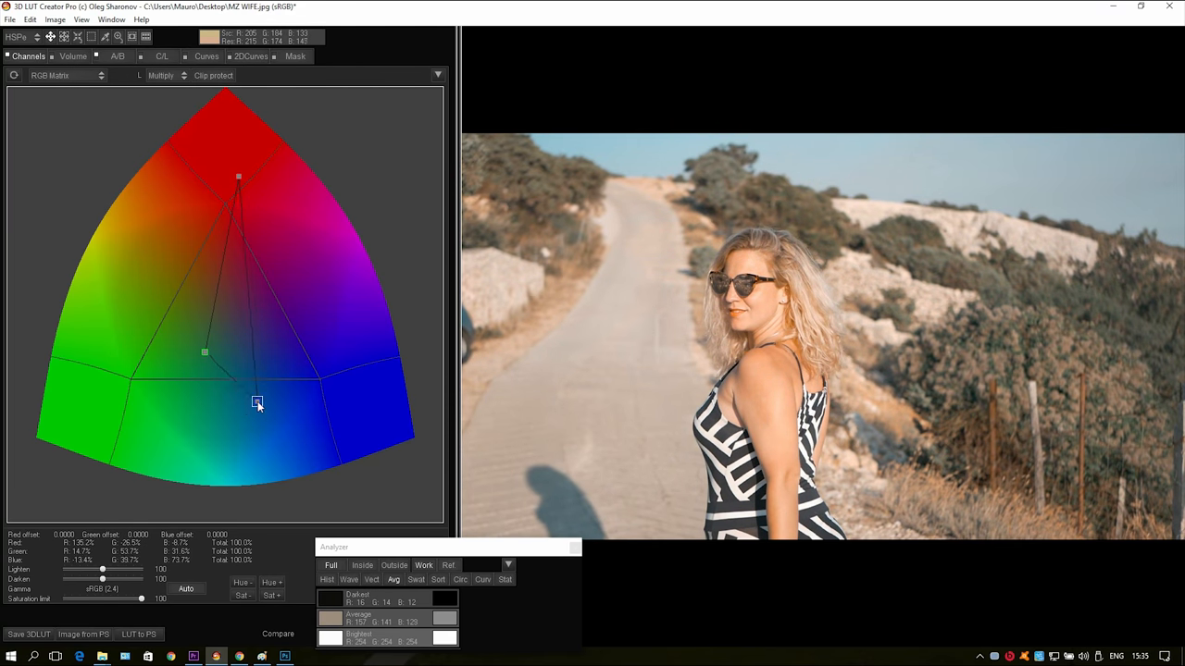
drag(257, 406, 261, 414)
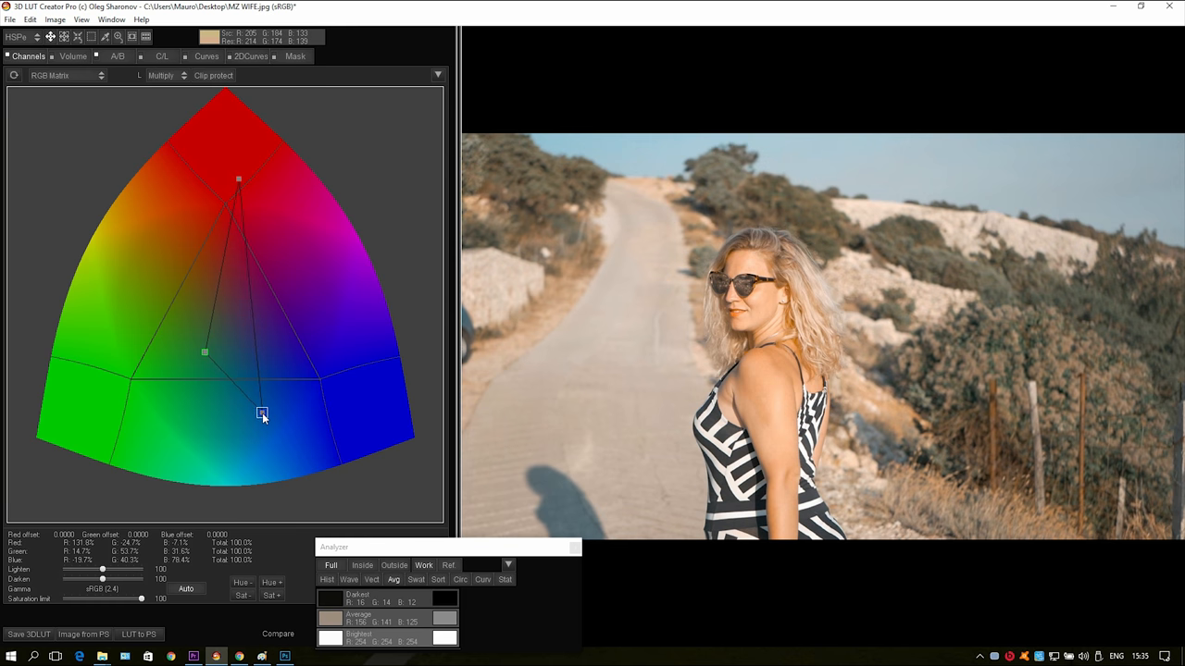
drag(261, 413, 241, 413)
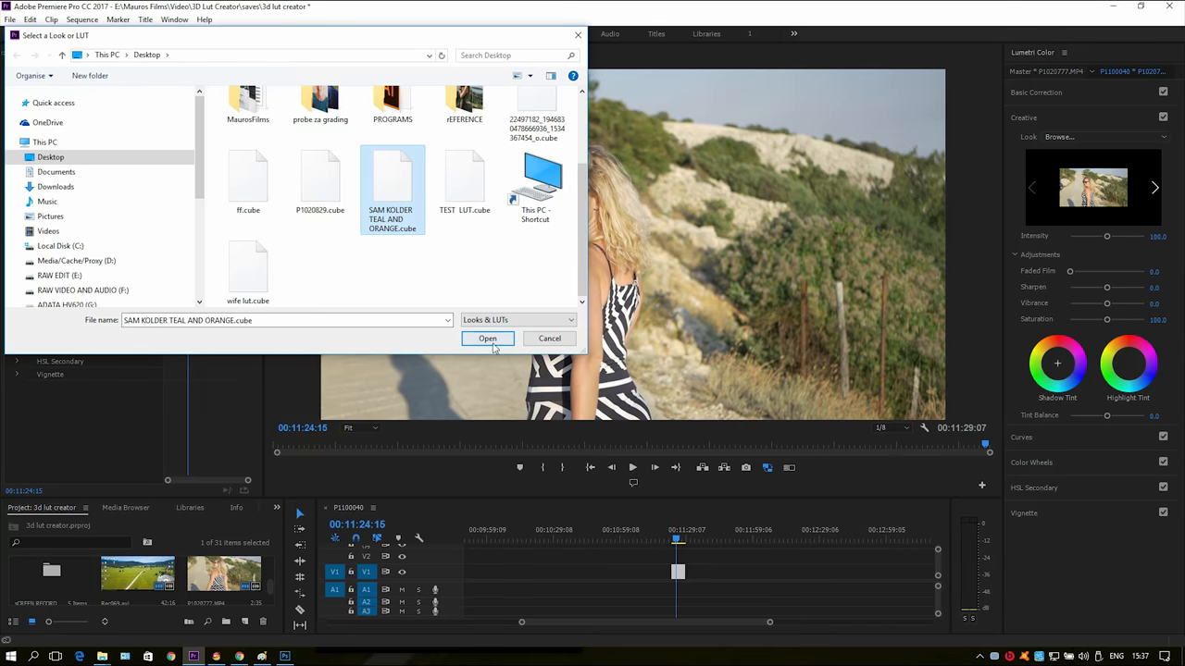
- Load the selected teal and orange .cube file as the clip's Lumetri look
click(487, 337)
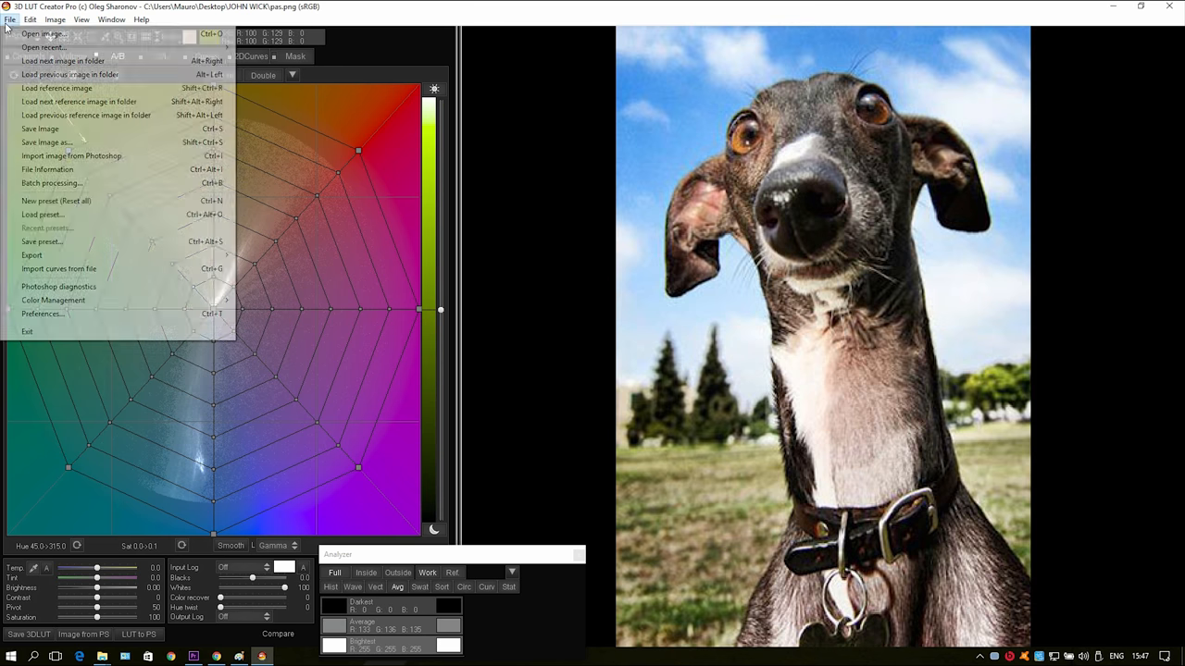
- Load the blue man-in-suit reference and auto-match the pier photo's colors to it, confirming OK
click(41, 33)
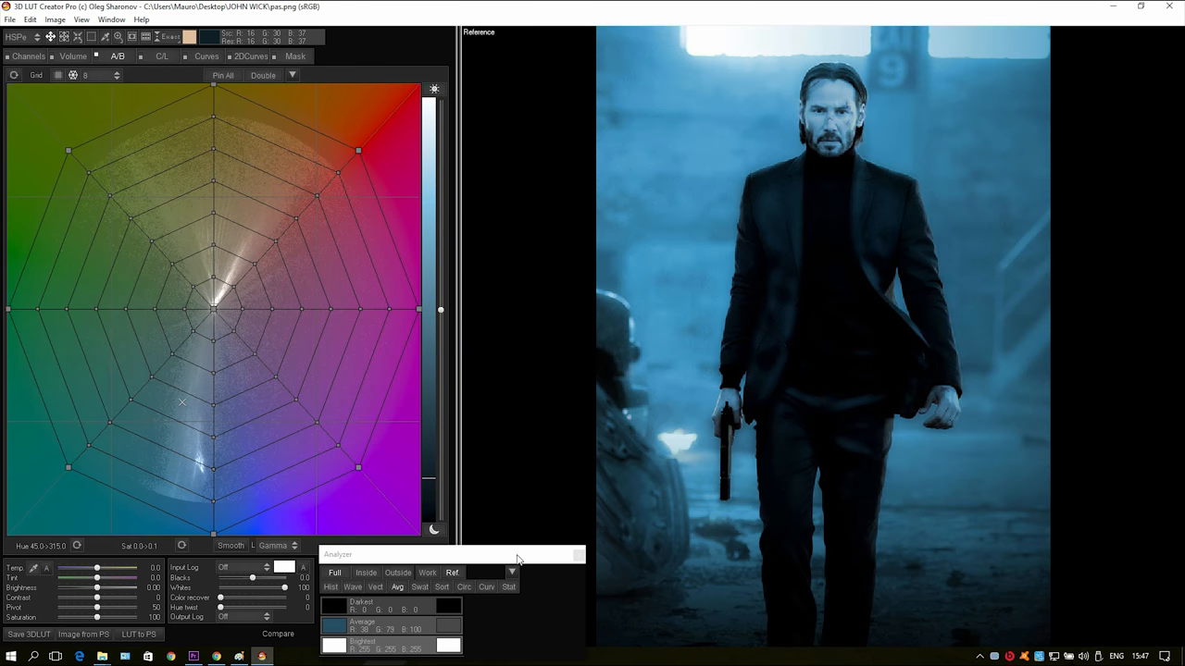
click(29, 18)
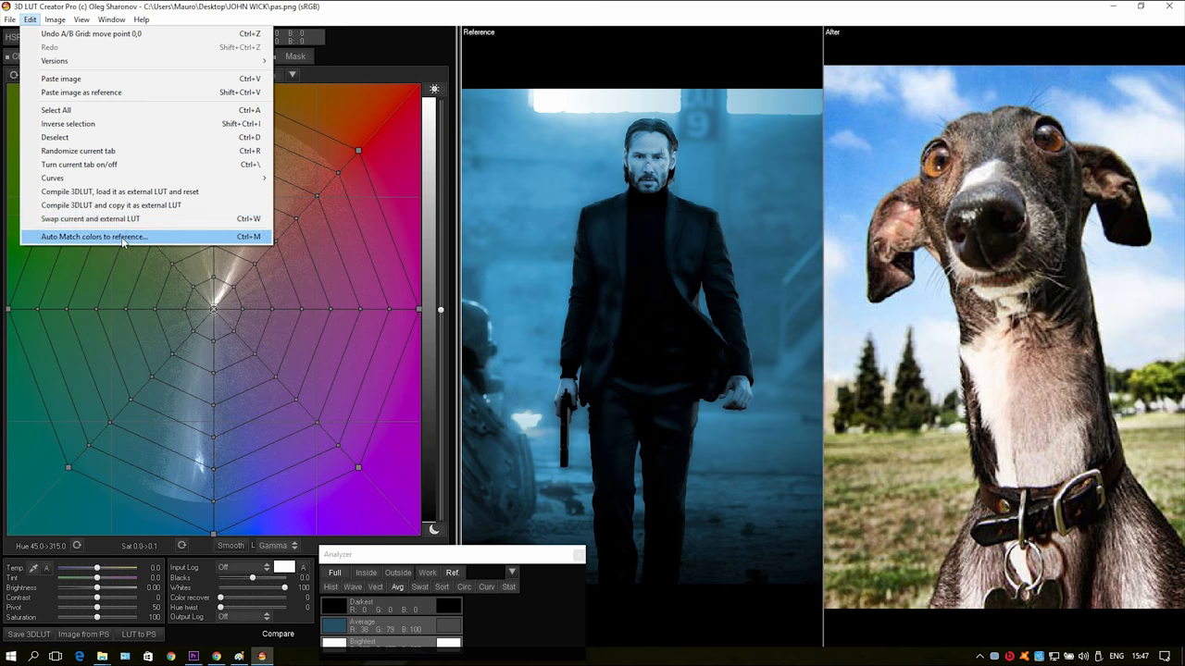
click(93, 237)
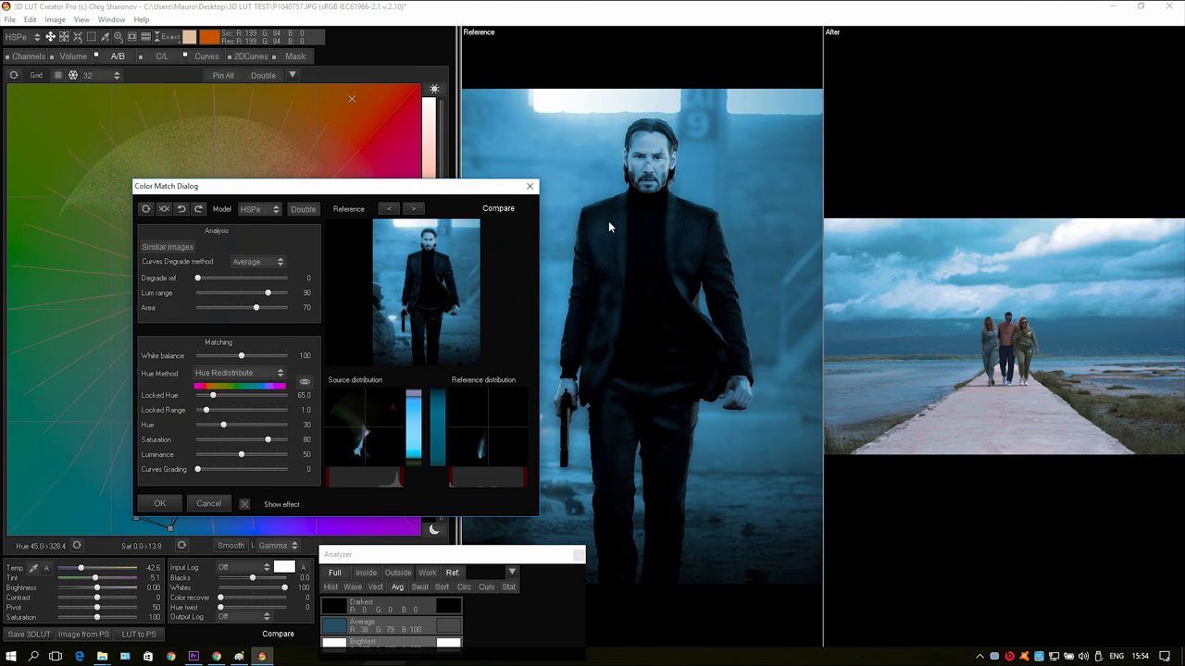
click(160, 504)
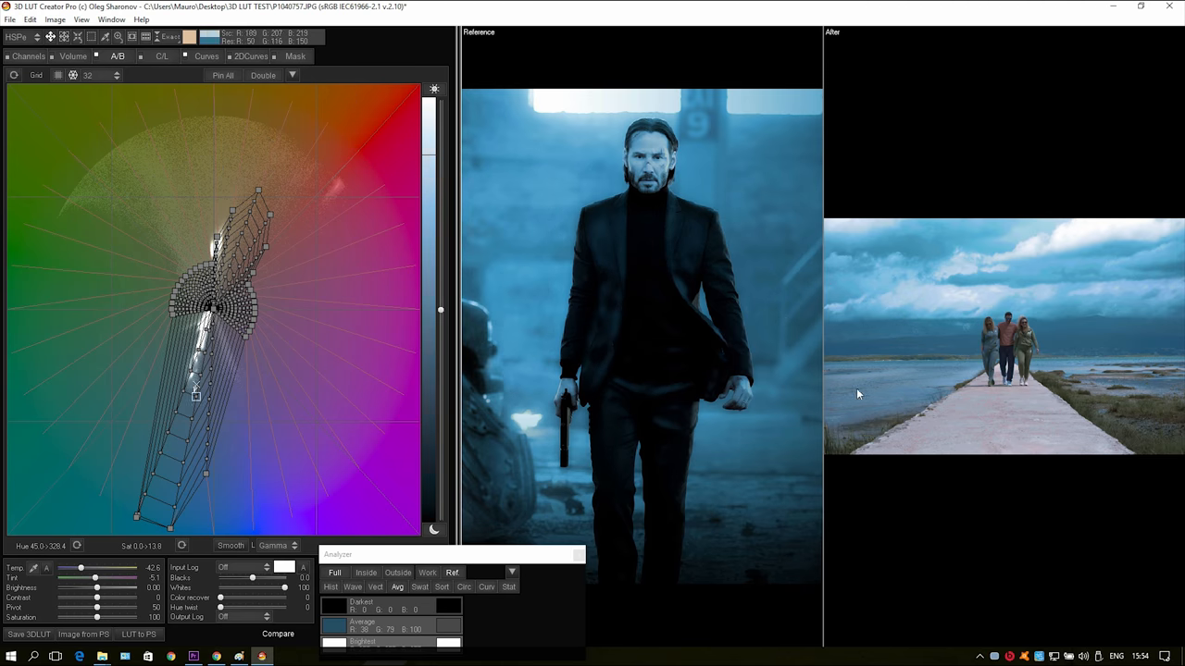